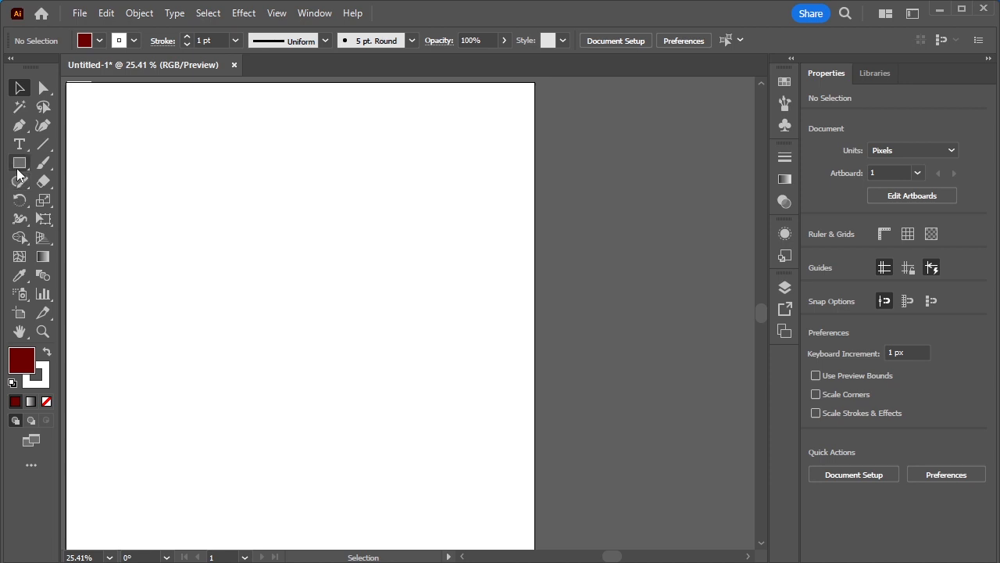
# Draw a small dark red square near the artboard's top-left with the Rectangle Tool
pyautogui.click(18, 162)
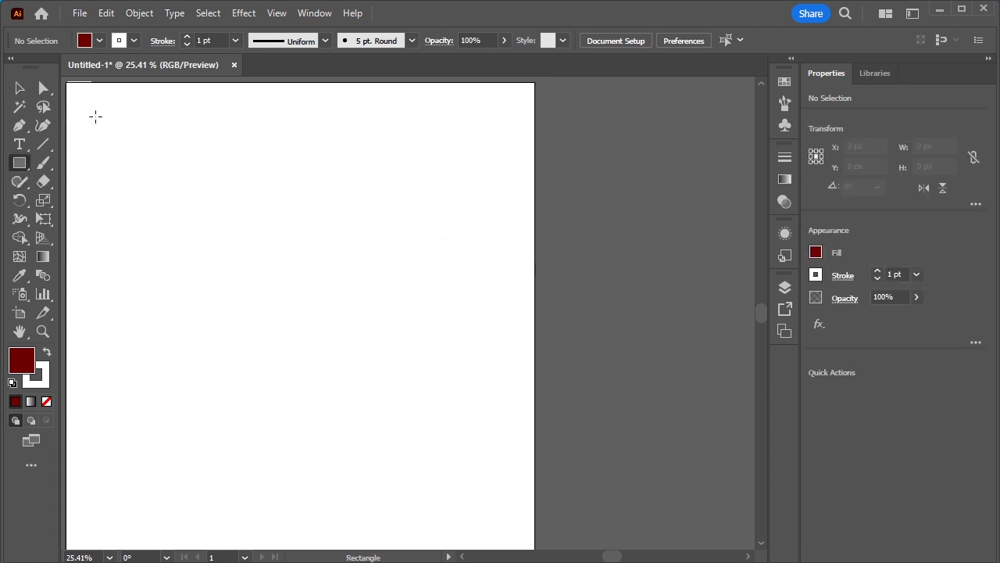
pyautogui.moveTo(97, 116); pyautogui.dragTo(162, 181)
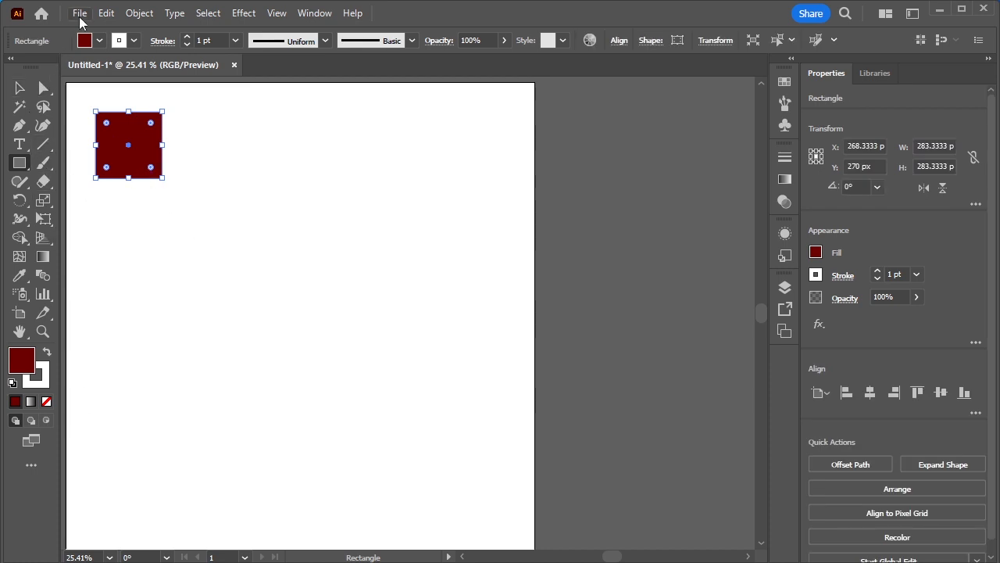
# Apply Object > Repeat > Grid to the selected square
pyautogui.click(139, 13)
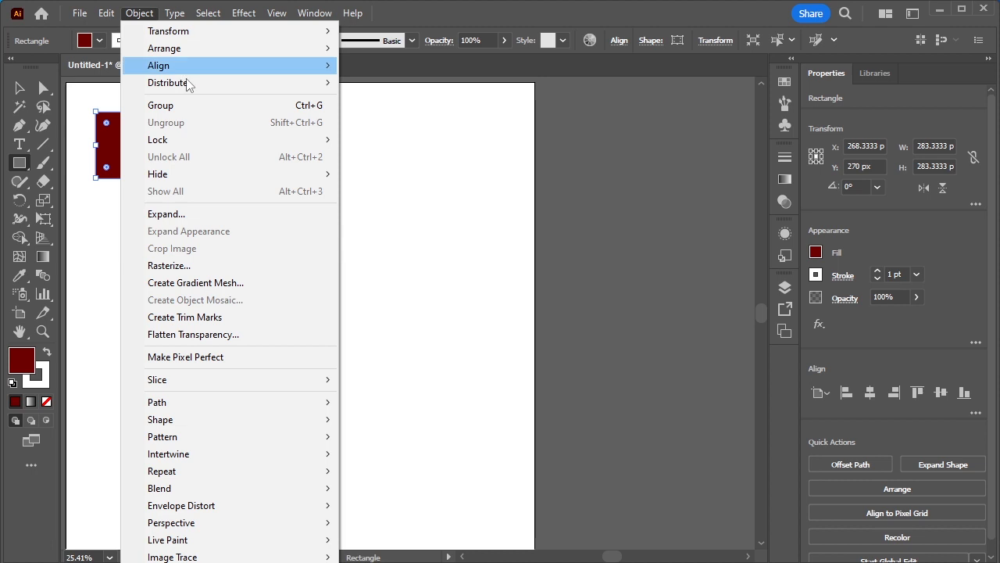
pyautogui.moveTo(162, 471)
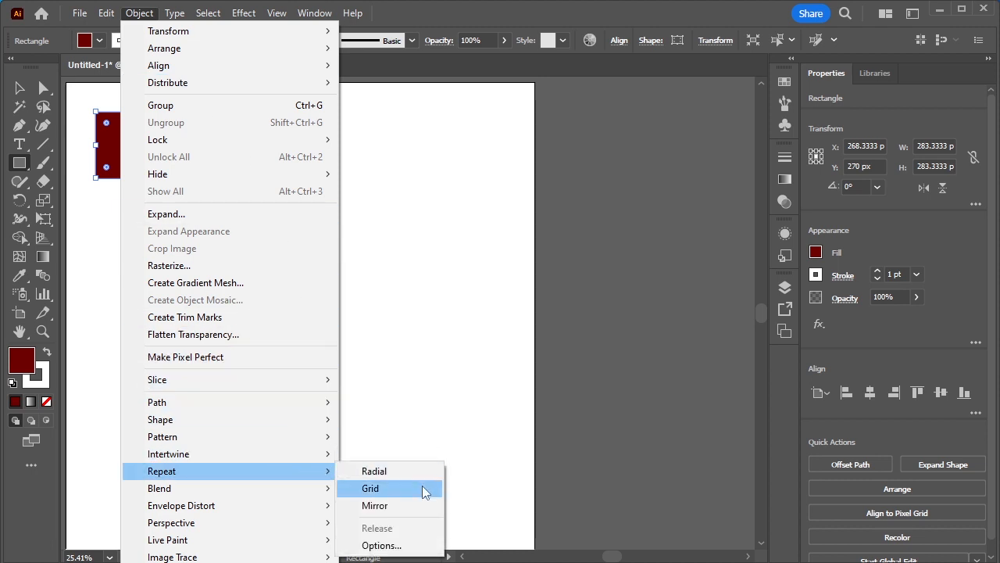
pyautogui.click(370, 487)
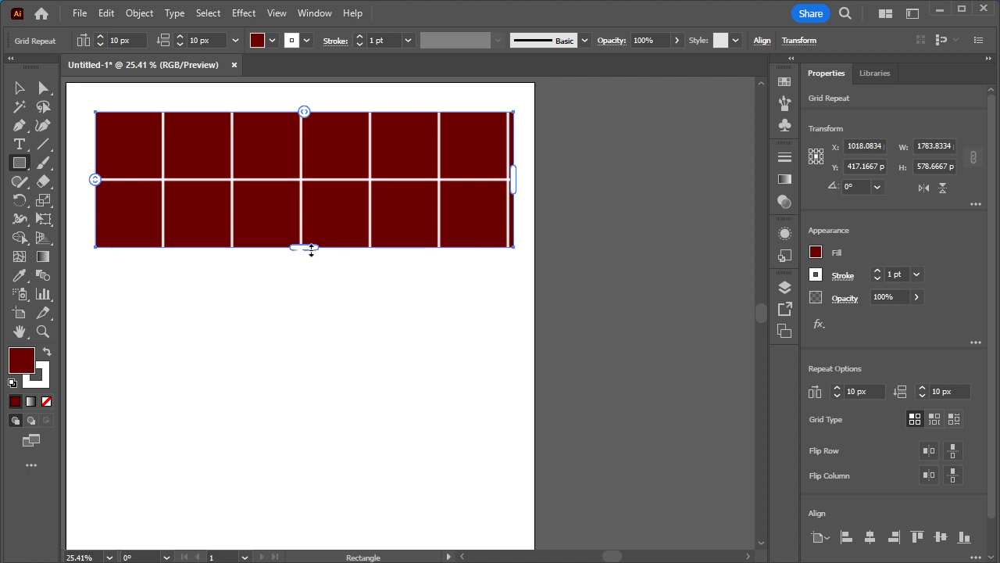
# Stretch the grid repeat downward to about five rows filling the artboard
pyautogui.moveTo(305, 249); pyautogui.dragTo(305, 472)
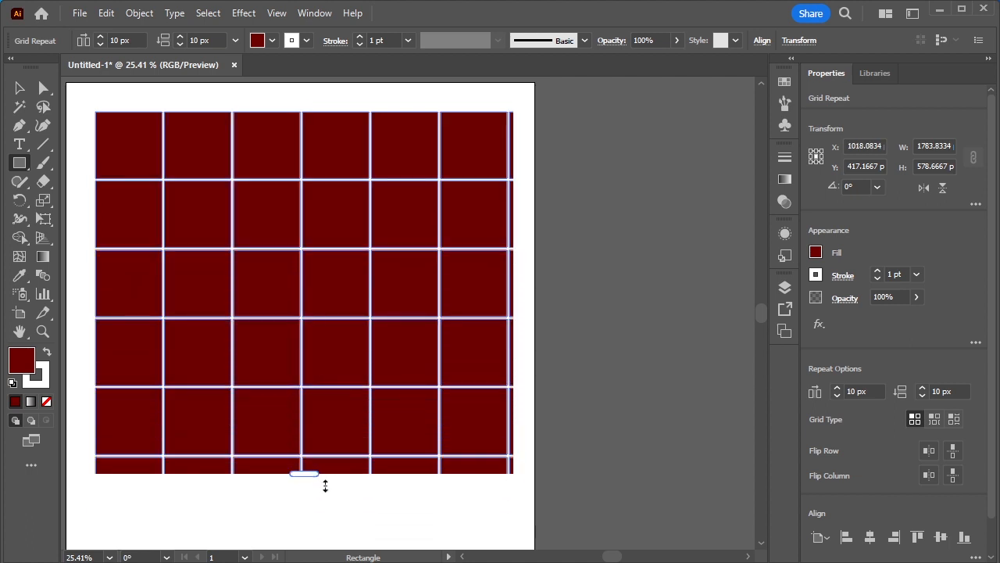
pyautogui.moveTo(303, 472); pyautogui.dragTo(303, 459)
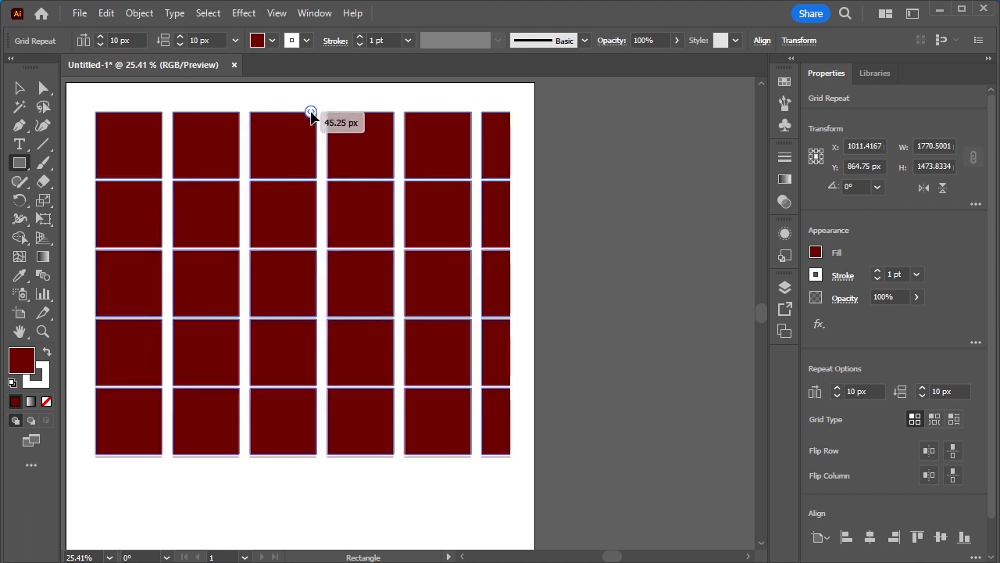
# Widen the gaps between squares and shorten the grid to about three and a half rows
pyautogui.moveTo(311, 111); pyautogui.dragTo(315, 113)
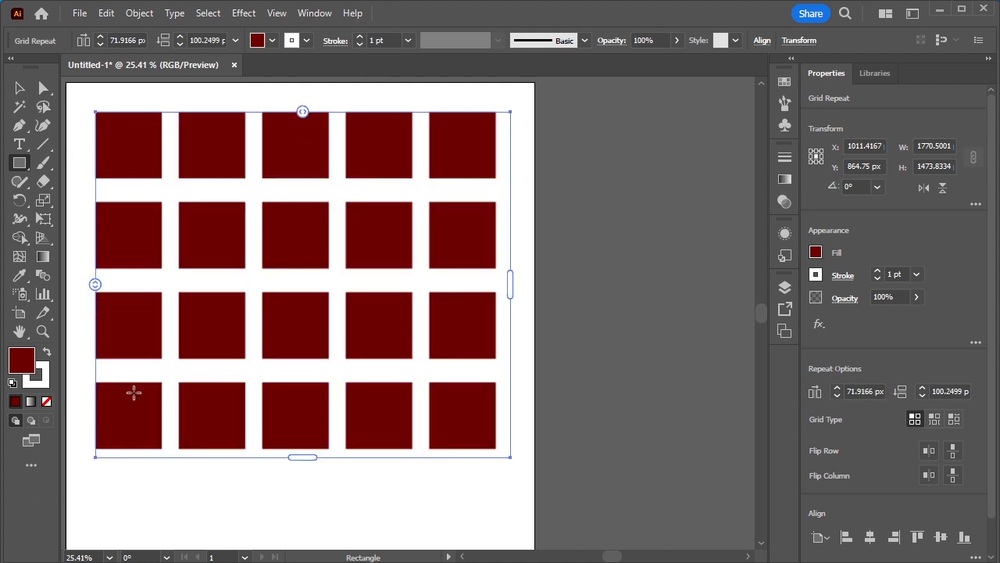
pyautogui.moveTo(506, 471)
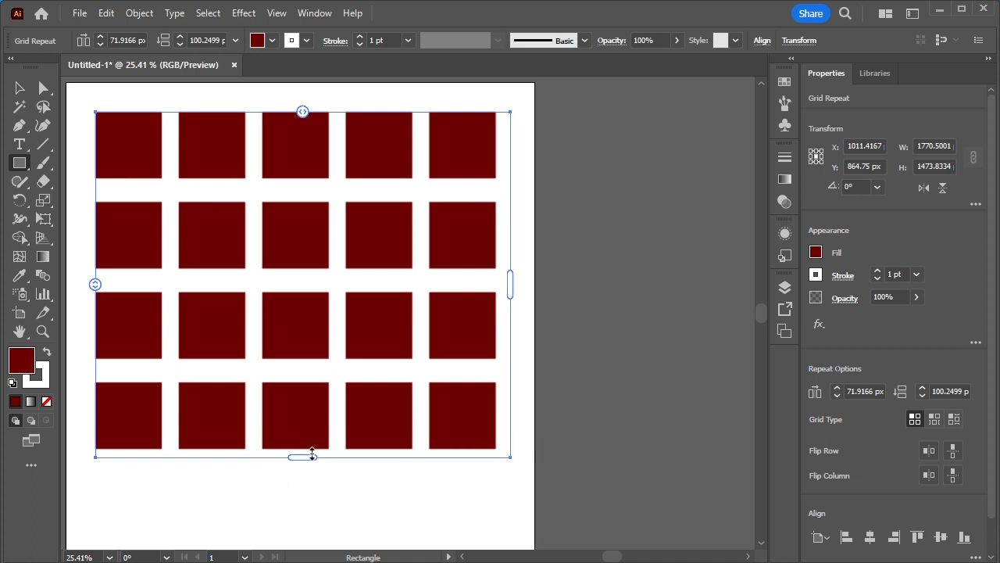
pyautogui.moveTo(303, 456); pyautogui.dragTo(303, 389)
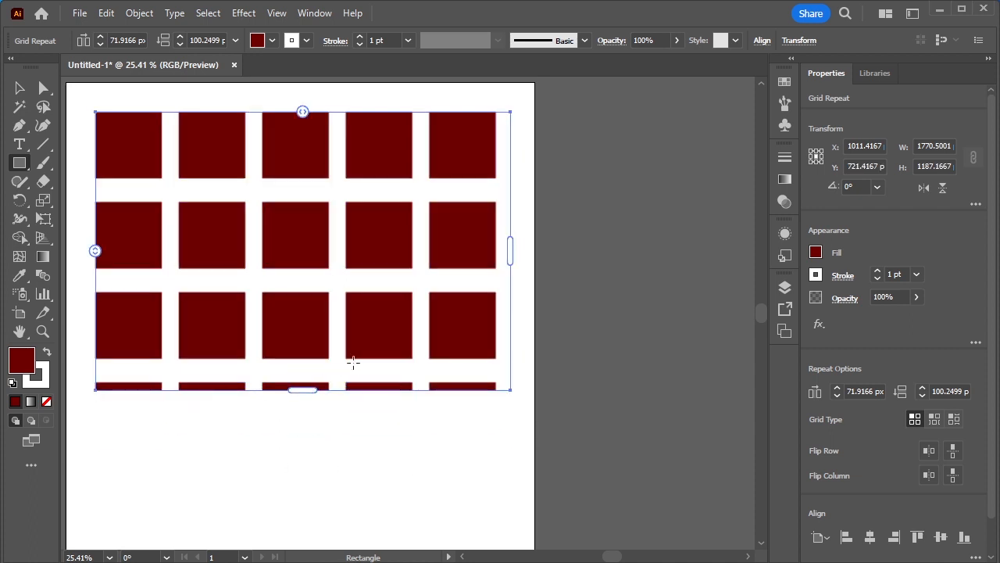